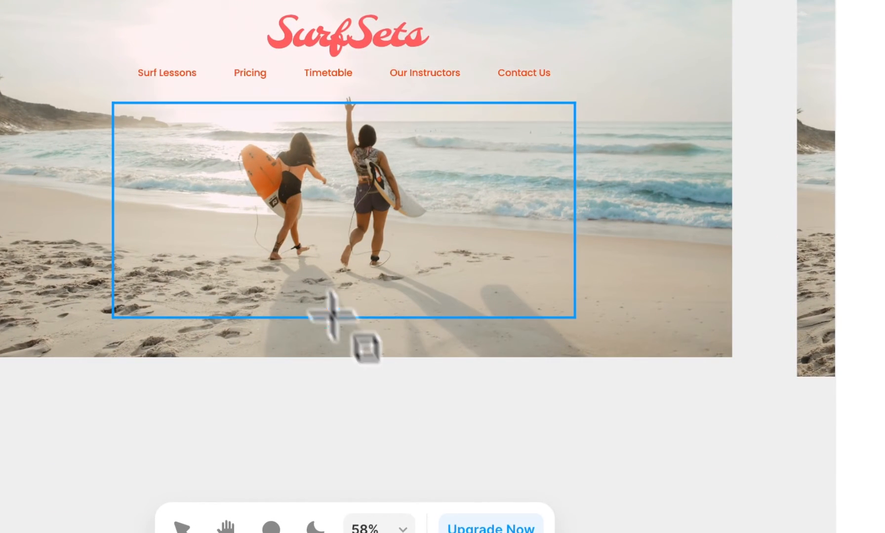
# Step: Draw a frame over the middle of the hero photo and set its width to 264
pyautogui.moveTo(259, 187); pyautogui.dragTo(428, 233)
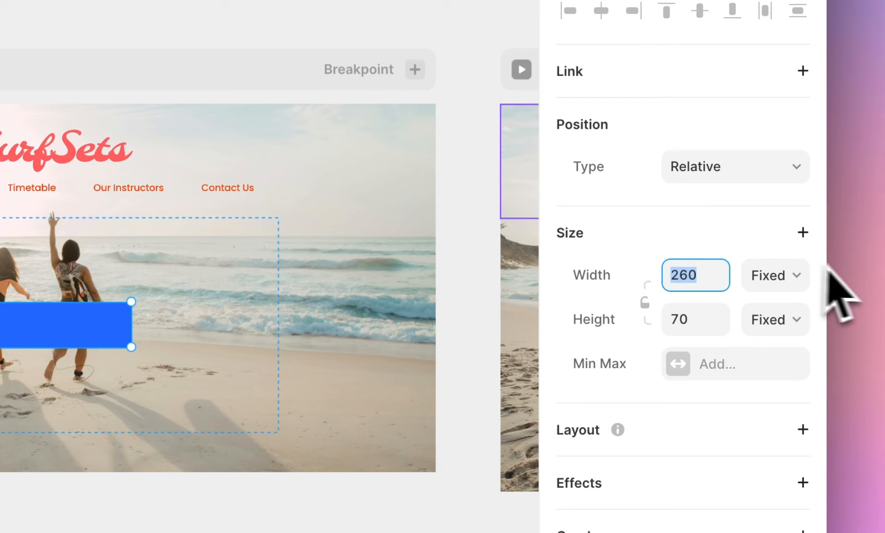
pyautogui.write('264')
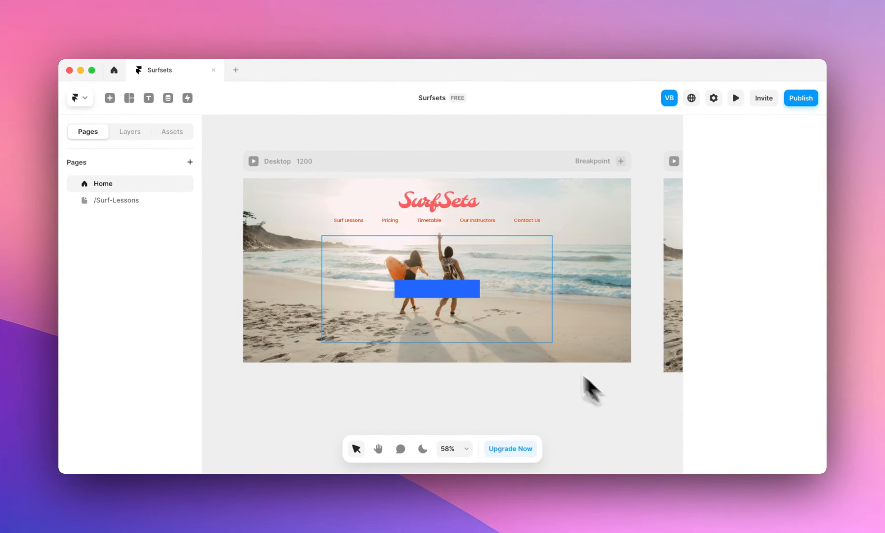
# Step: Add the text 'Book your first lesson!' inside the blue frame
pyautogui.click(436, 288)
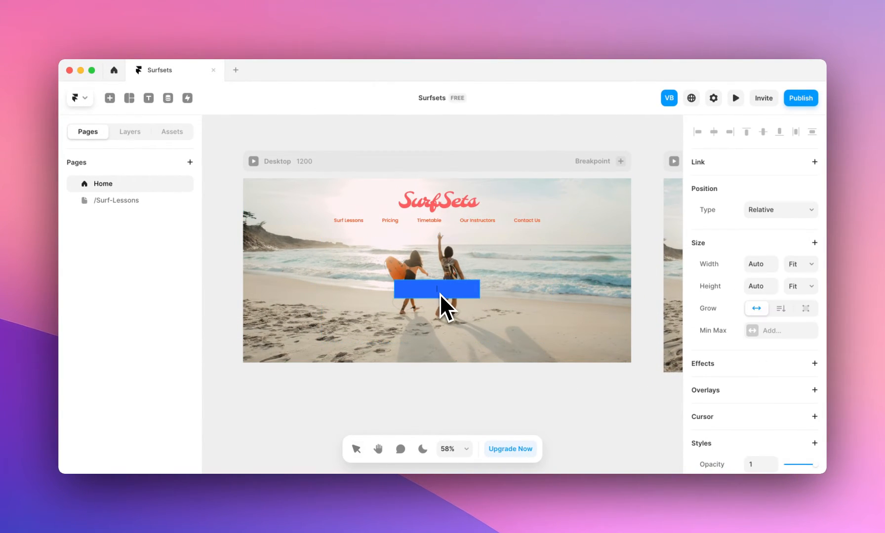
pyautogui.write('Bd')
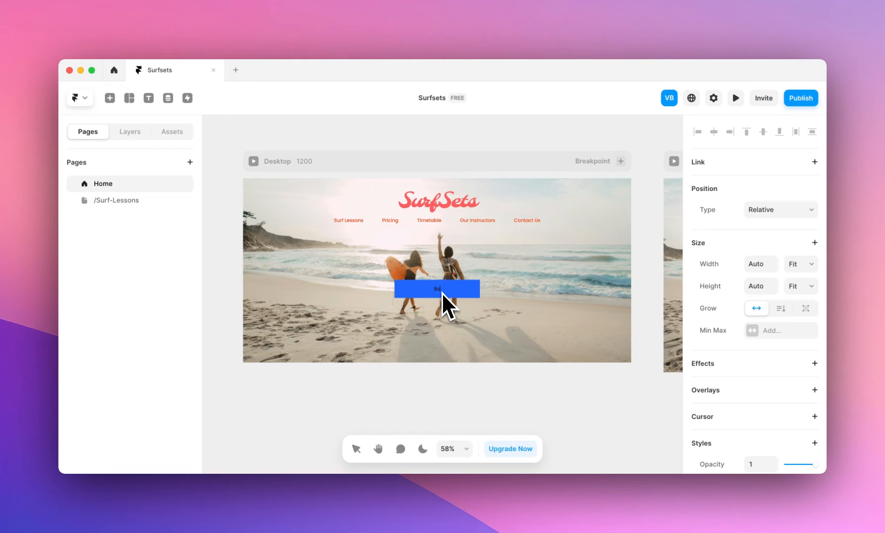
pyautogui.write('Book your first lesson!')
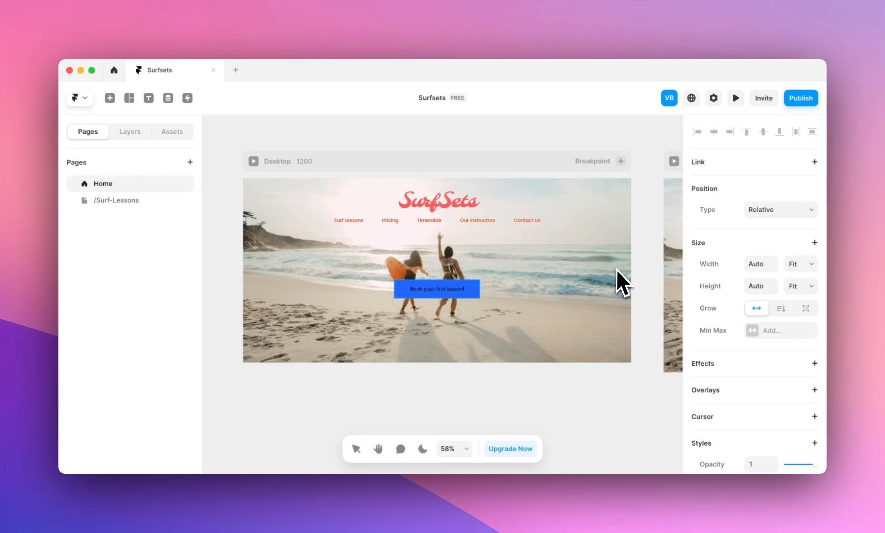
pyautogui.moveTo(496, 293)
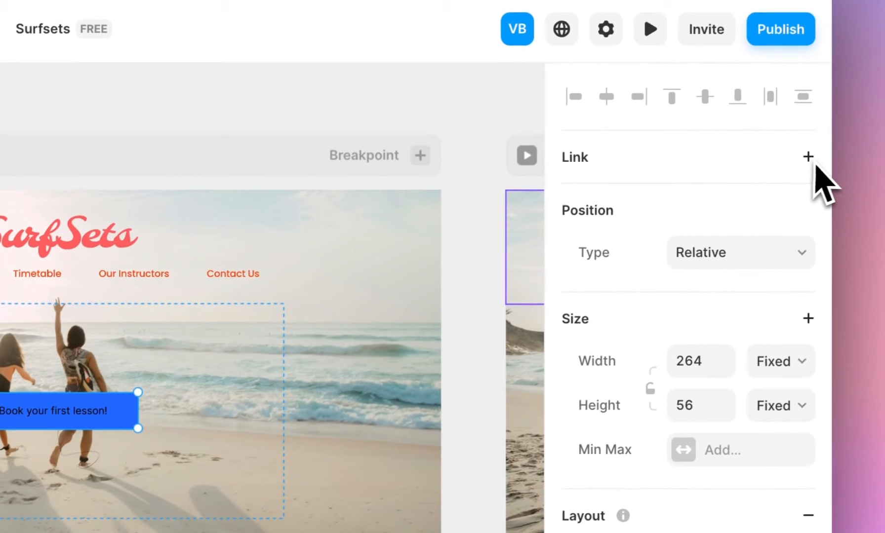
# Step: Add a link on the button pointing to the /Surf-Lessons page
pyautogui.click(808, 157)
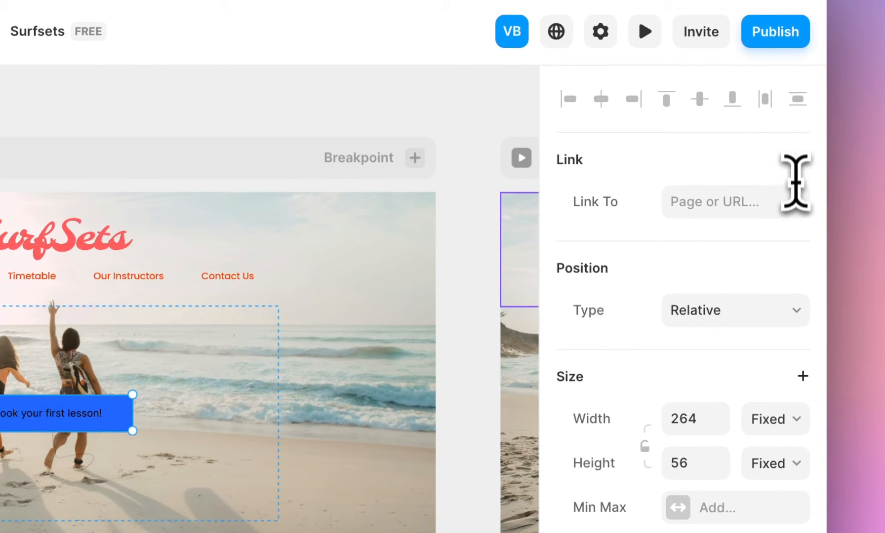
pyautogui.click(734, 202)
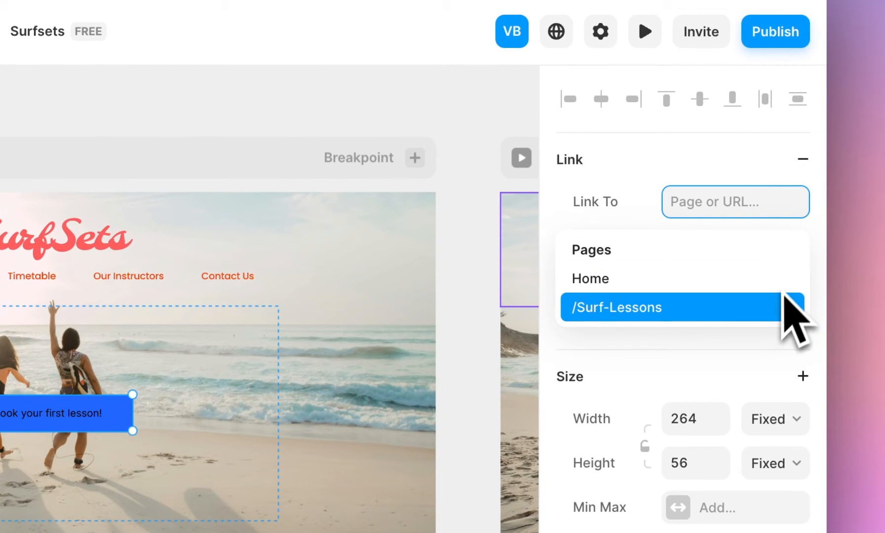
pyautogui.click(619, 308)
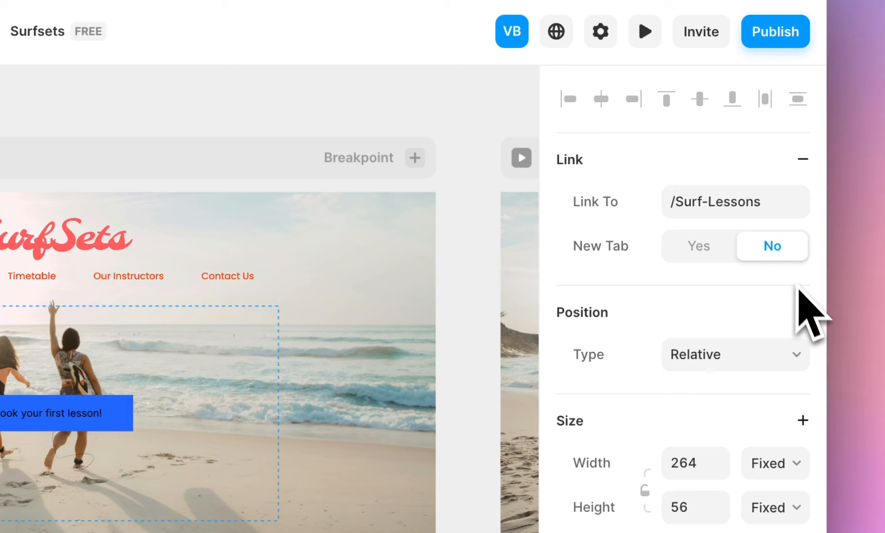
pyautogui.click(66, 414)
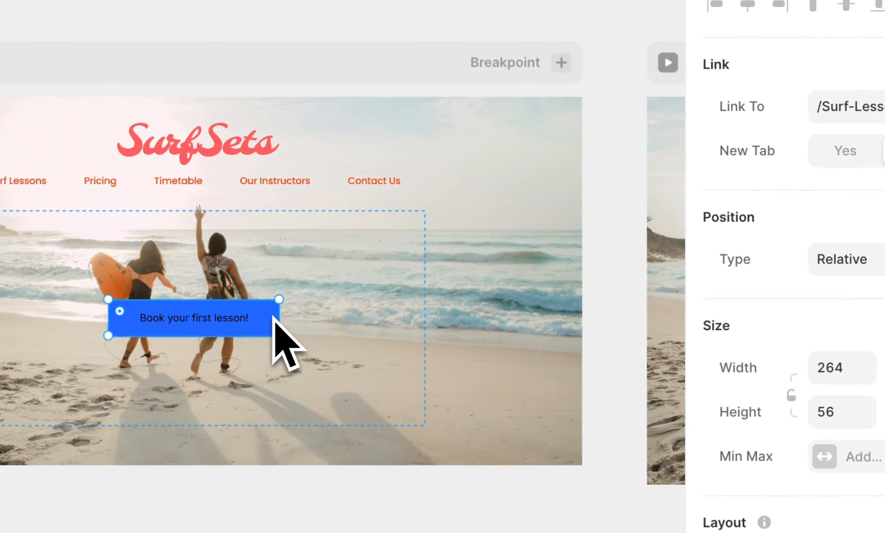
# Step: Give the button an orange #ED5F2B fill via the colour picker
pyautogui.click(844, 151)
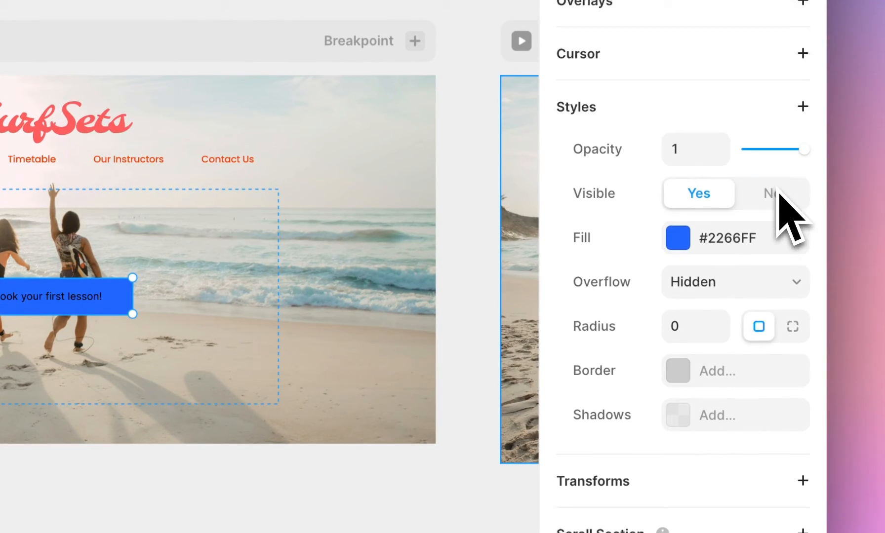
pyautogui.click(678, 238)
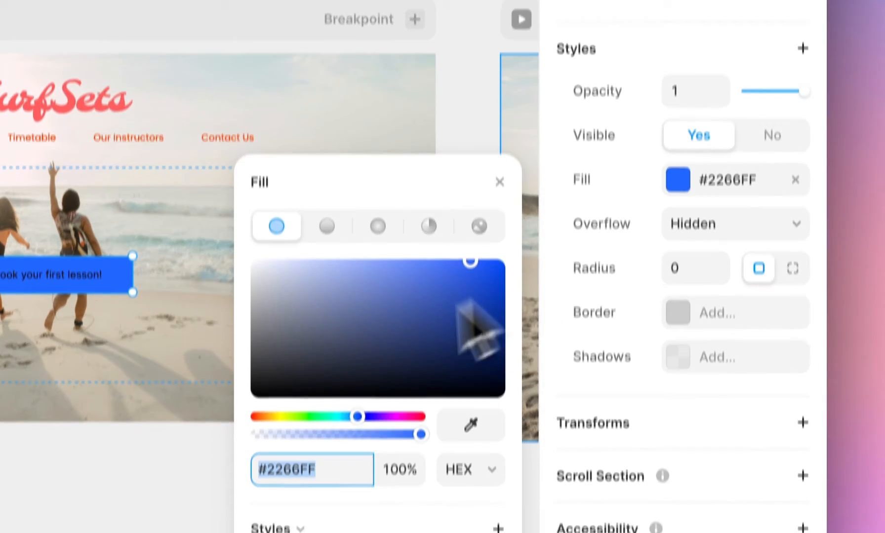
pyautogui.moveTo(357, 417); pyautogui.dragTo(260, 357)
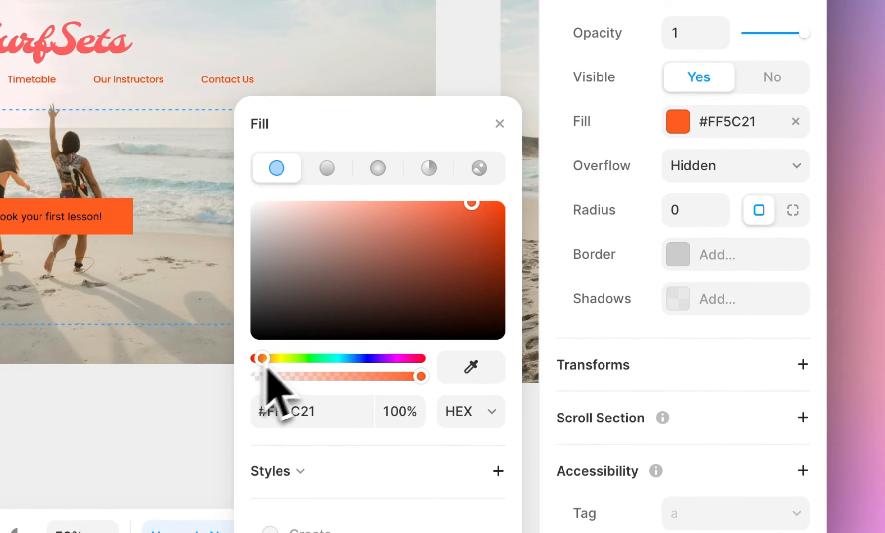
pyautogui.moveTo(263, 366); pyautogui.dragTo(462, 213)
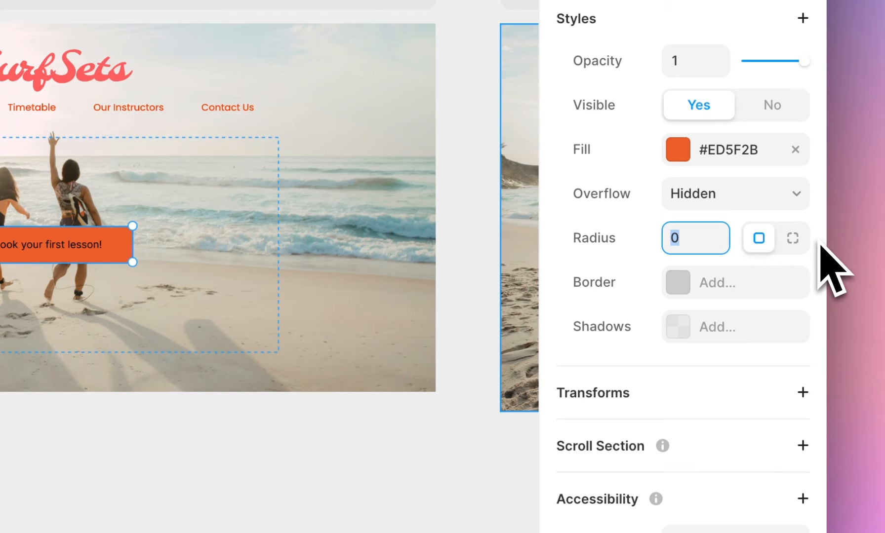
# Step: Set corner radius 8 and add a border and a soft shadow
pyautogui.write('8')
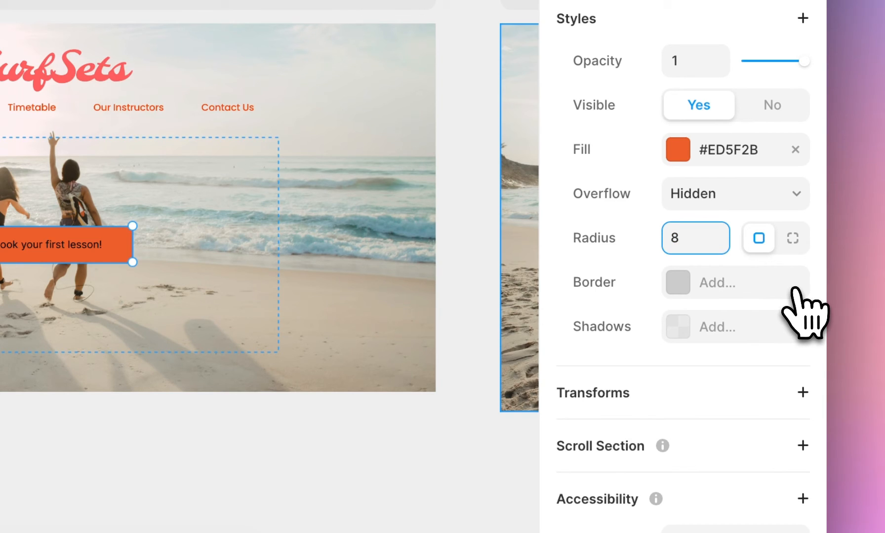
pyautogui.click(715, 282)
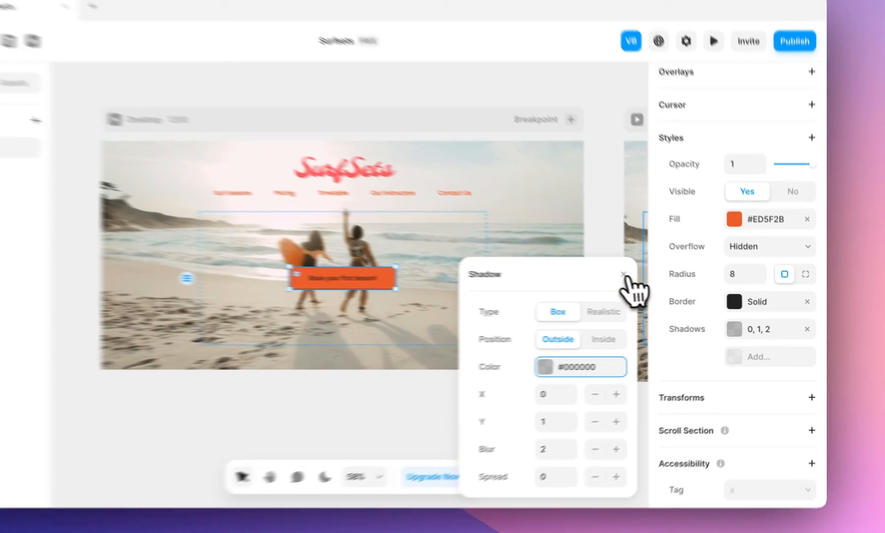
pyautogui.click(623, 275)
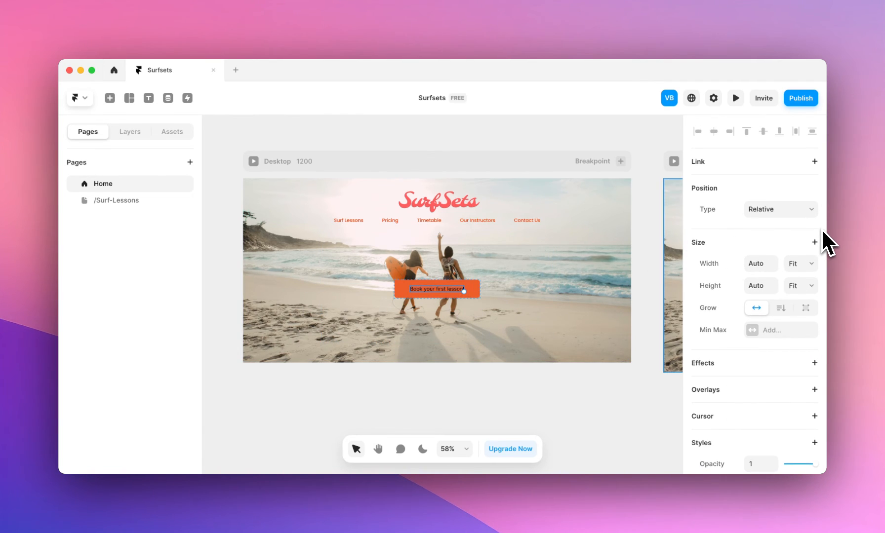
# Step: Set the button label to Poppins Medium with white #FFFFFF colour
pyautogui.scroll(-3)
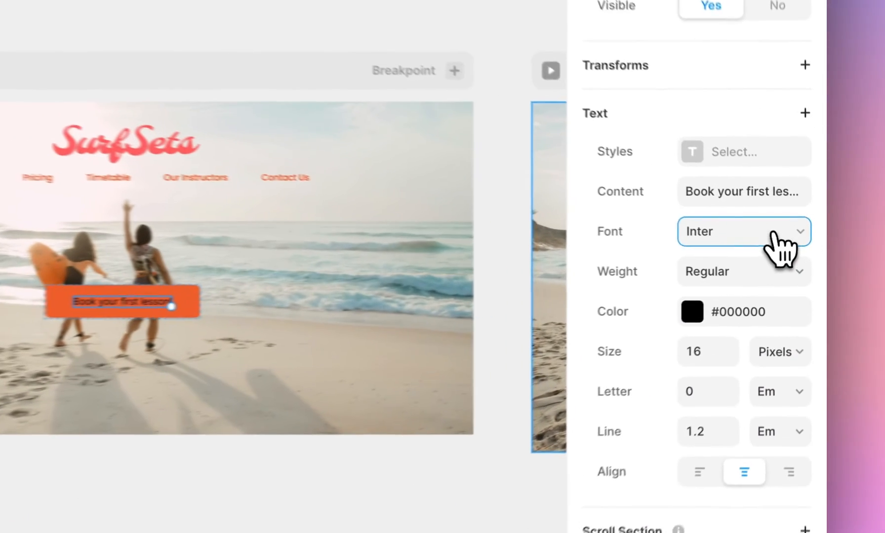
pyautogui.write('popp')
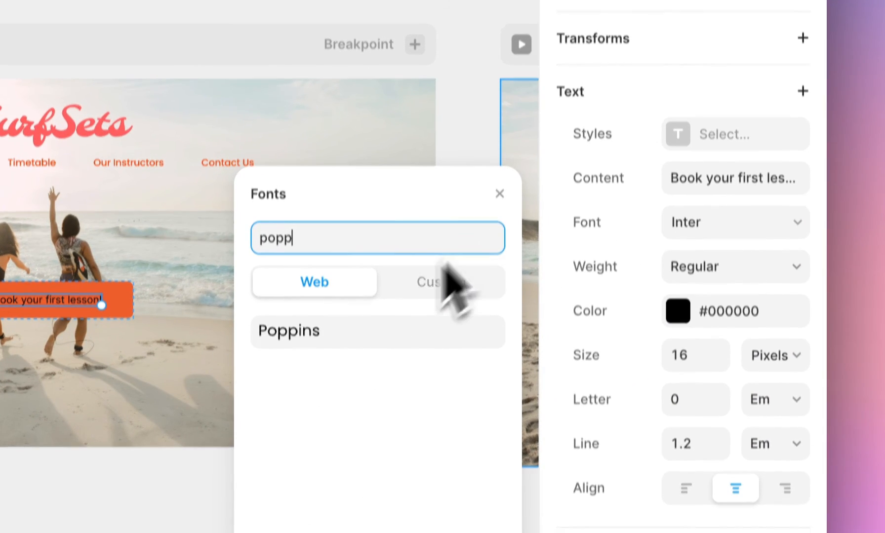
pyautogui.click(734, 267)
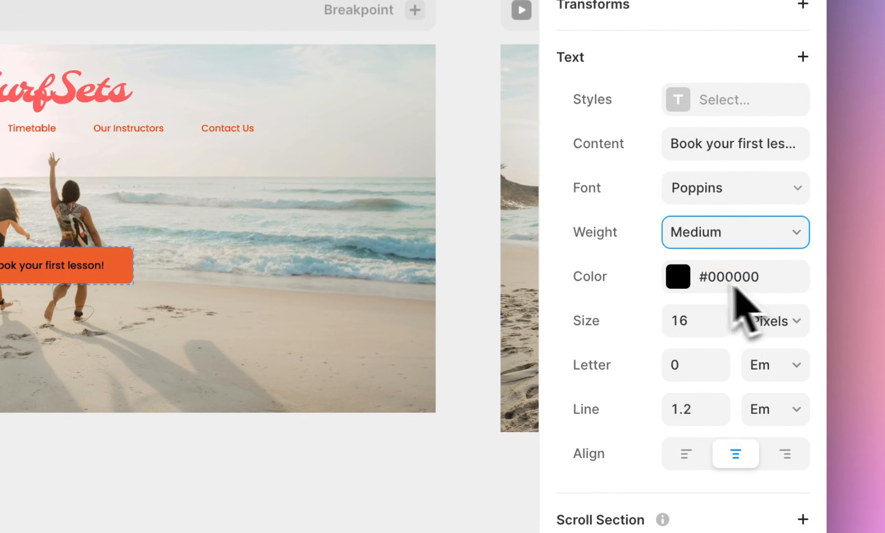
pyautogui.click(677, 276)
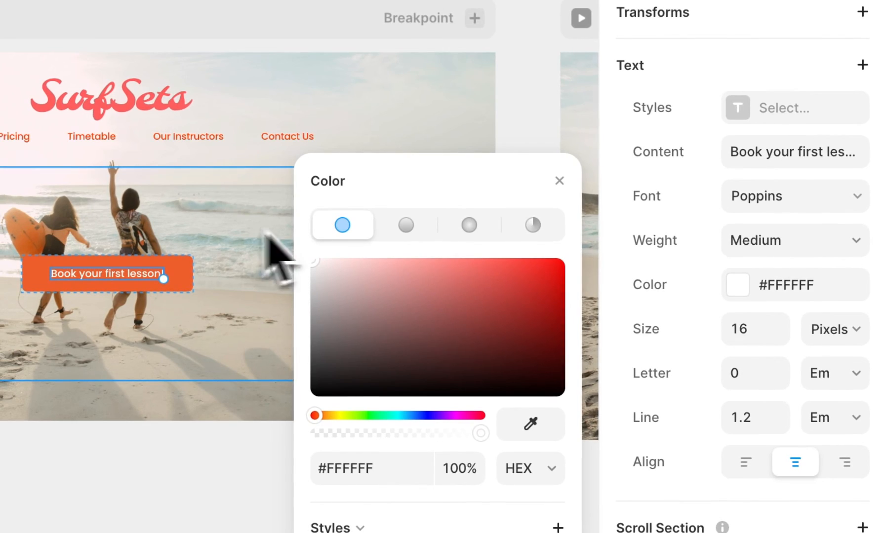